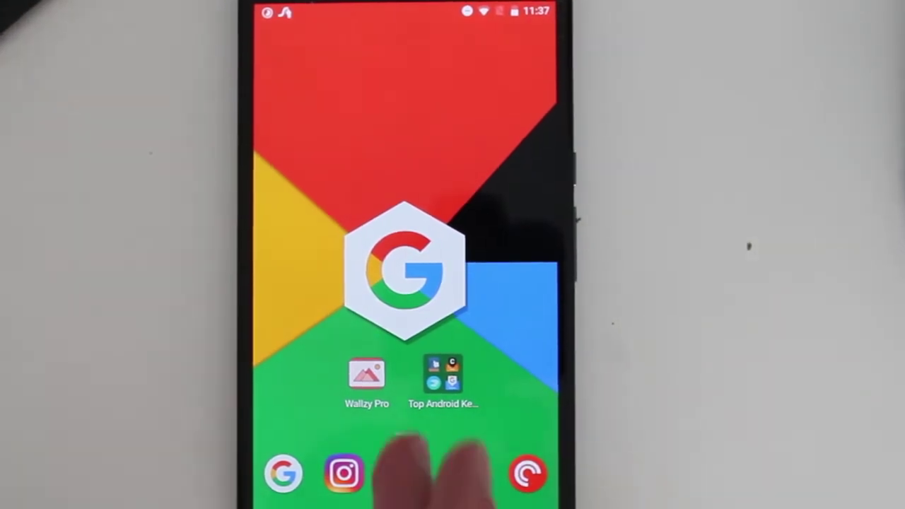
# Step: Start a new Keep note and swipe-type 'Til stop' with the Swype keyboard
pyautogui.click(447, 373)
pyautogui.write('Til stop')
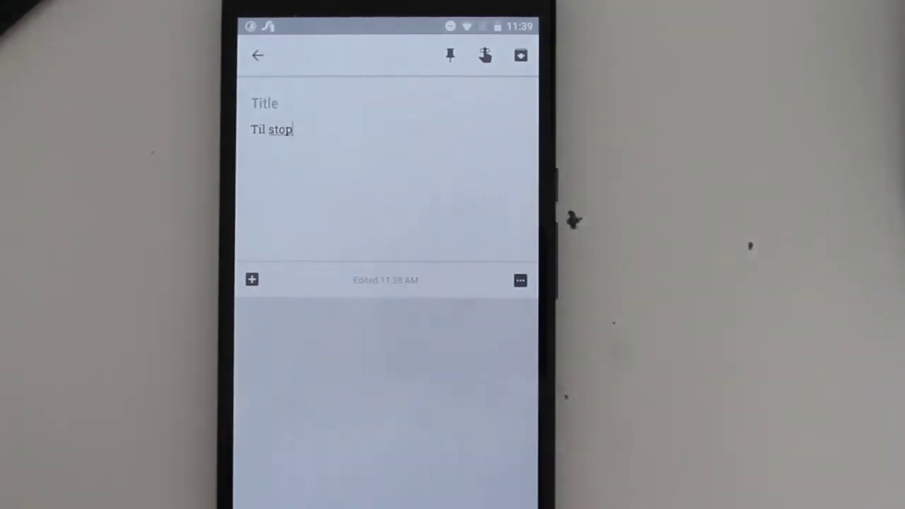
pyautogui.click(283, 130)
pyautogui.write(' Google')
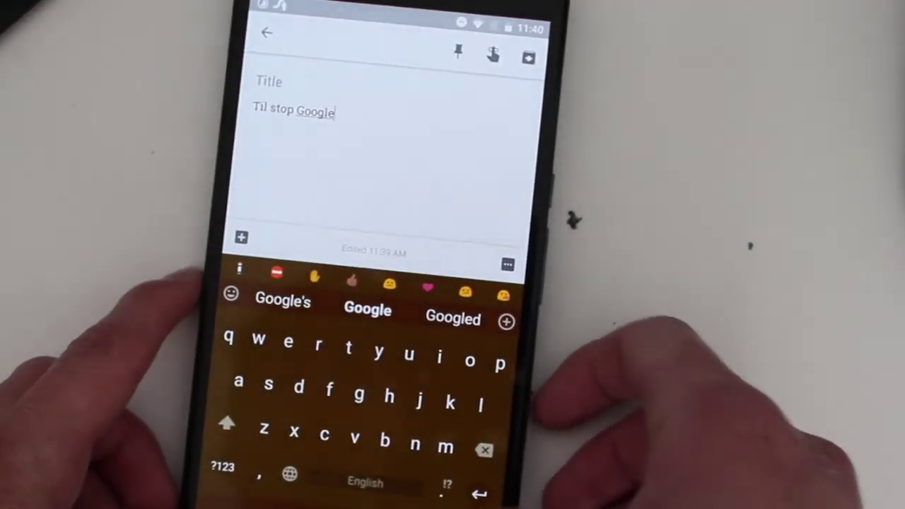
# Step: Retype 'Til stop Google' in SwiftKey, taking 'Google' from the suggestion bar
pyautogui.click(294, 484)
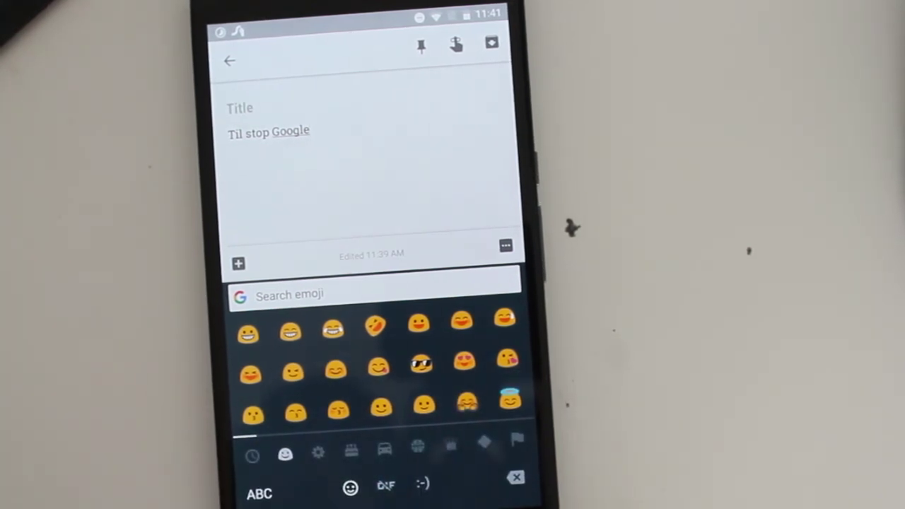
# Step: Return from Gboard's emoji panel to the letter keyboard via ABC
pyautogui.click(262, 492)
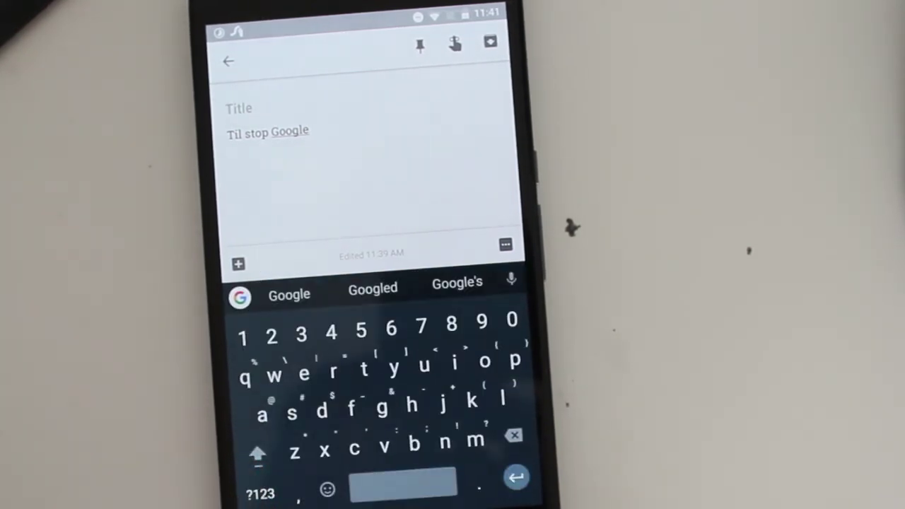